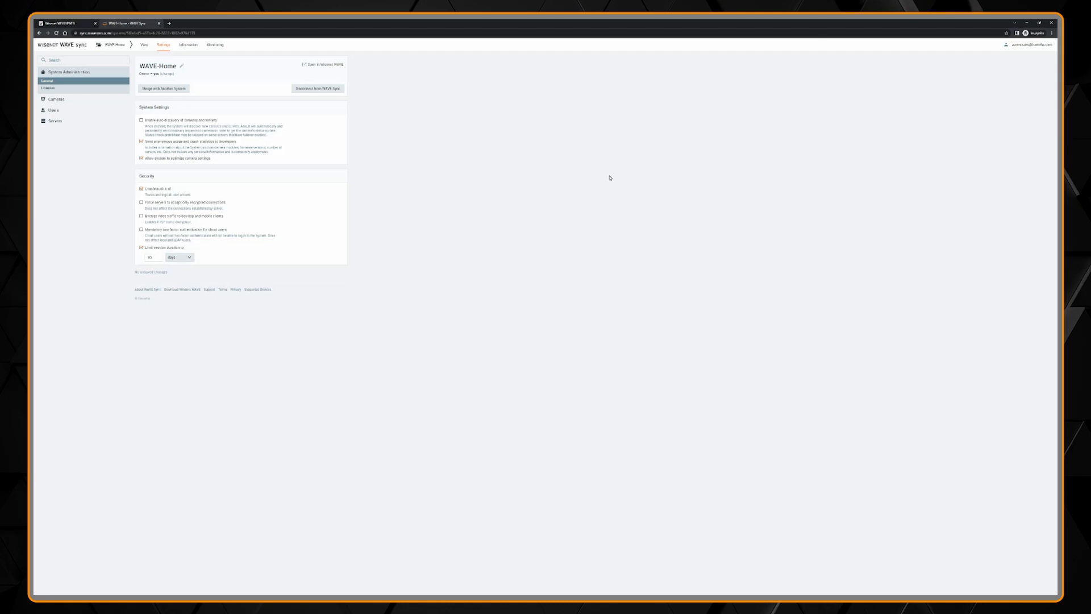
mouse_move(231, 93)
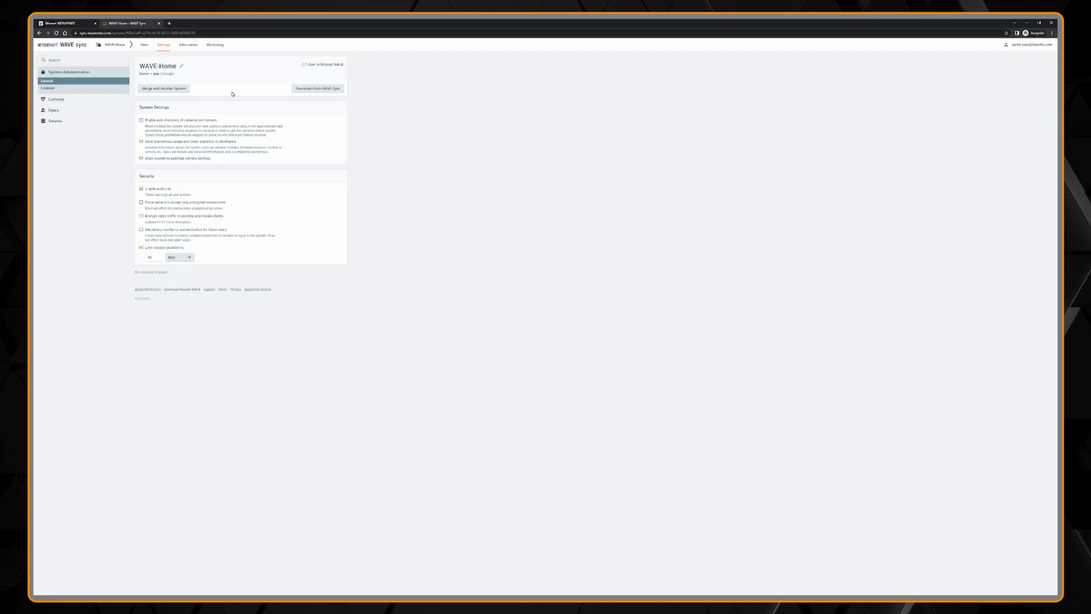
Step: Request a WAVE-Home ownership transfer to the suggested new owner's email account
click(166, 74)
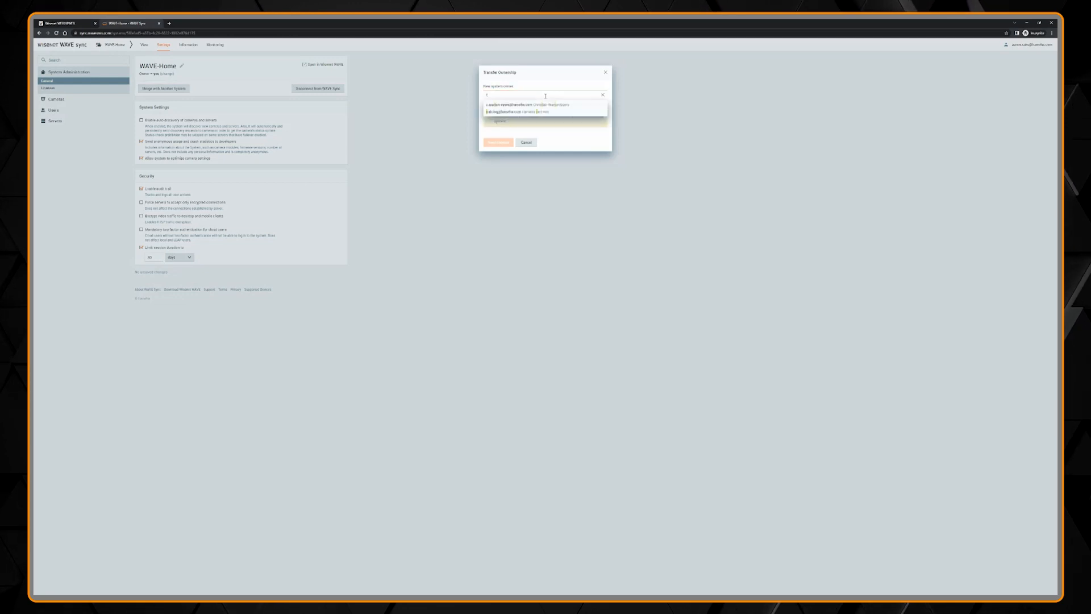
click(532, 105)
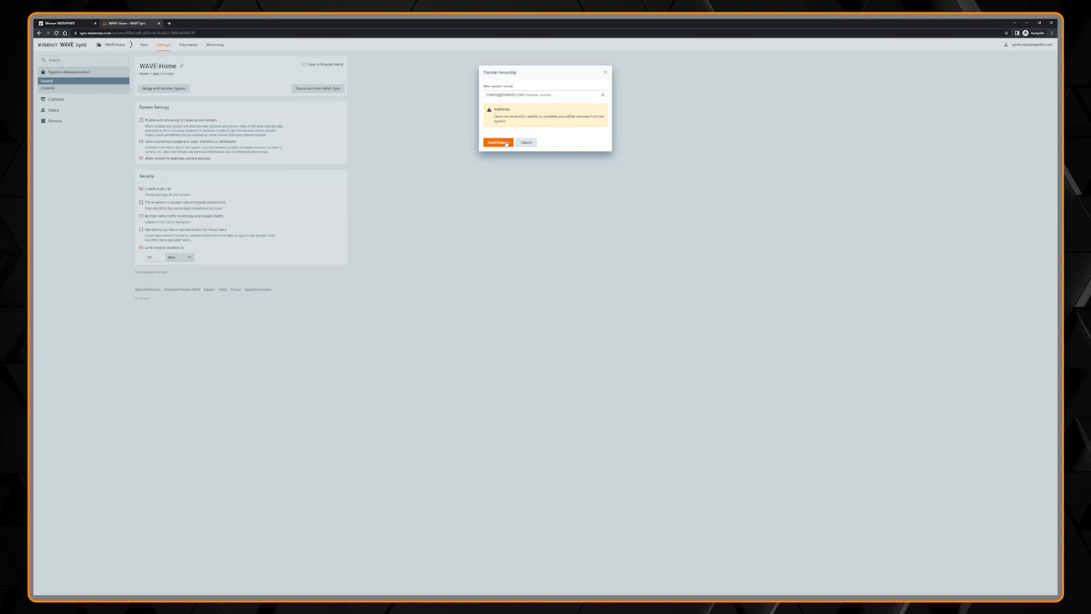
click(498, 143)
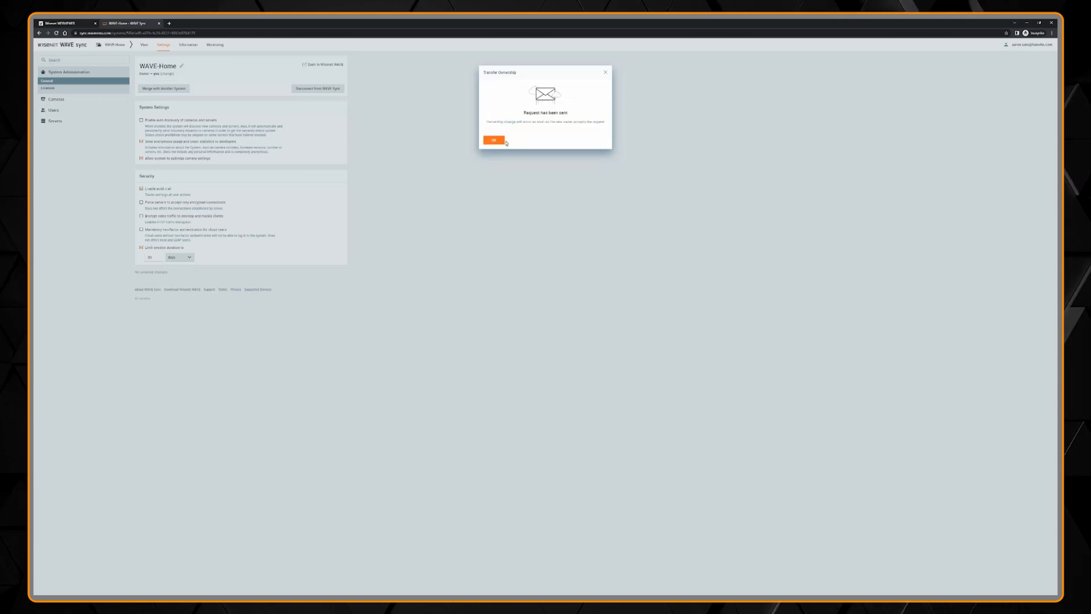
Step: Dismiss the confirmation and log out of the current owner's account
click(494, 140)
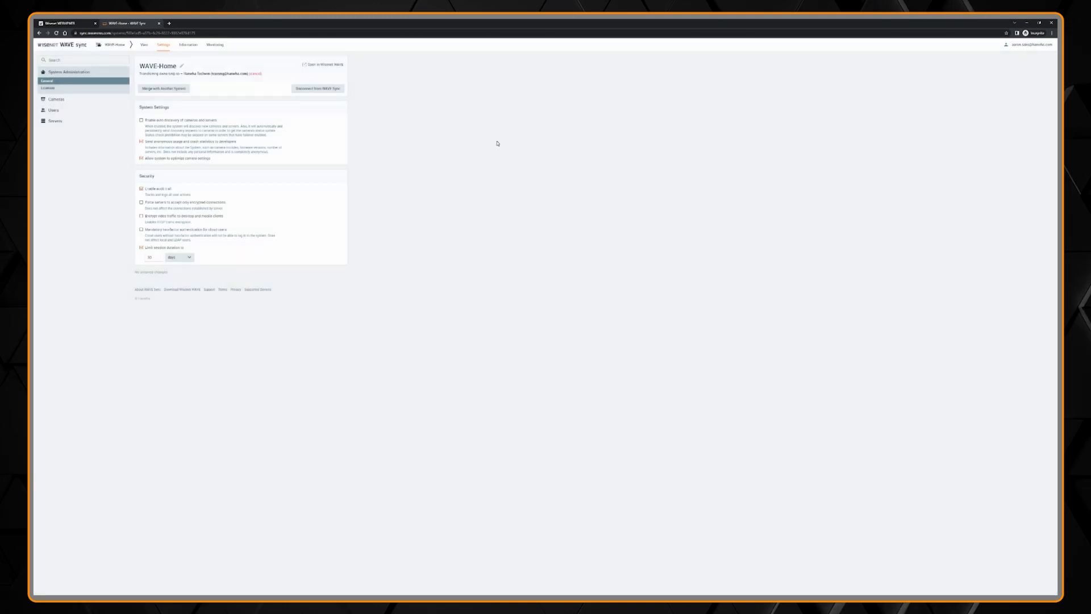
click(1033, 44)
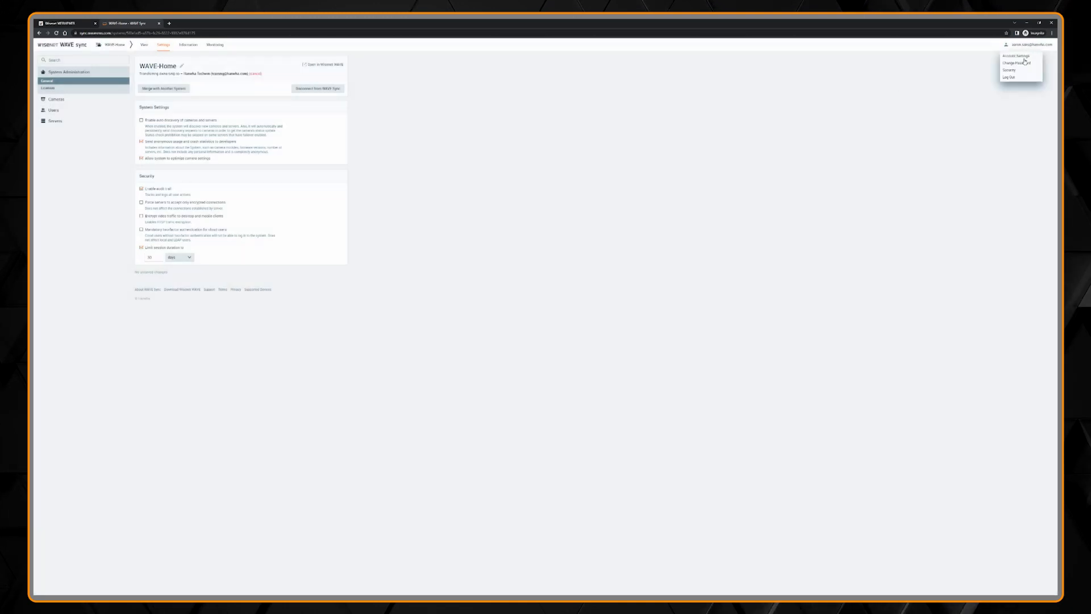
click(1009, 77)
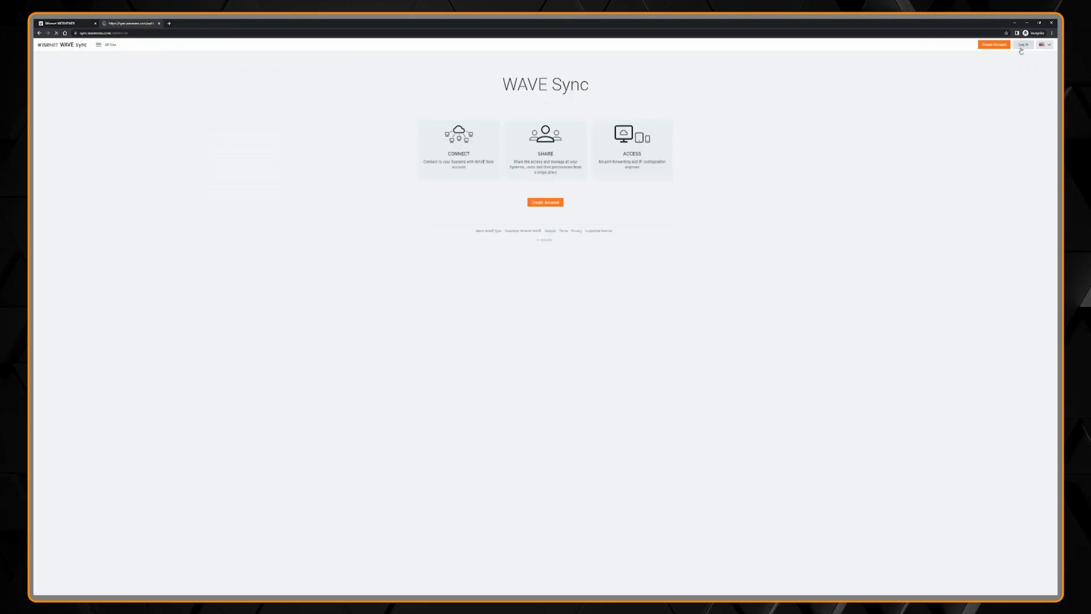
Step: Log in as the new owner to reach their systems list
click(1022, 45)
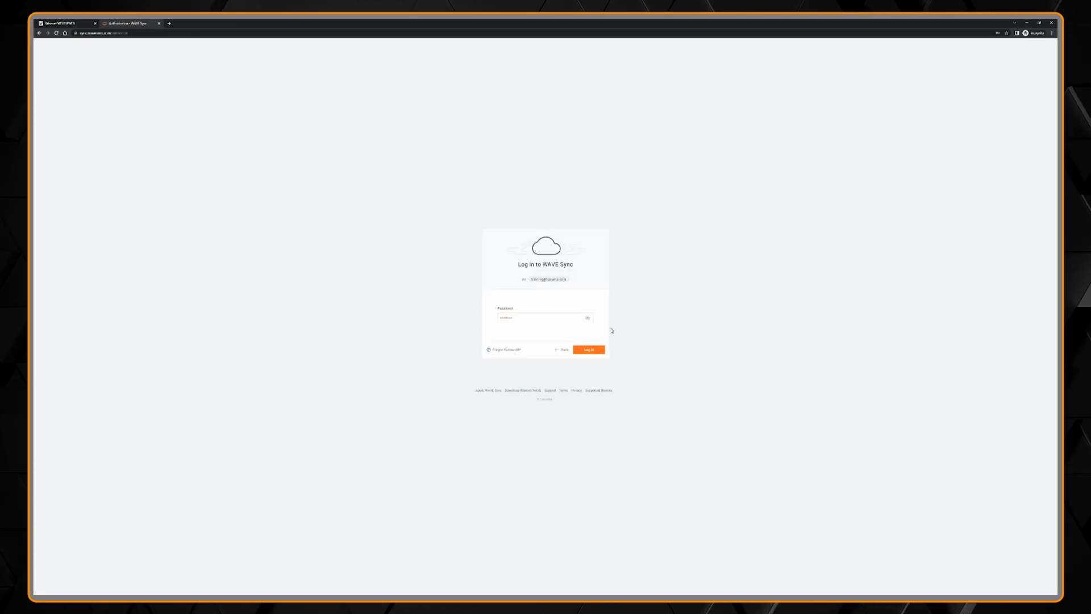
click(588, 349)
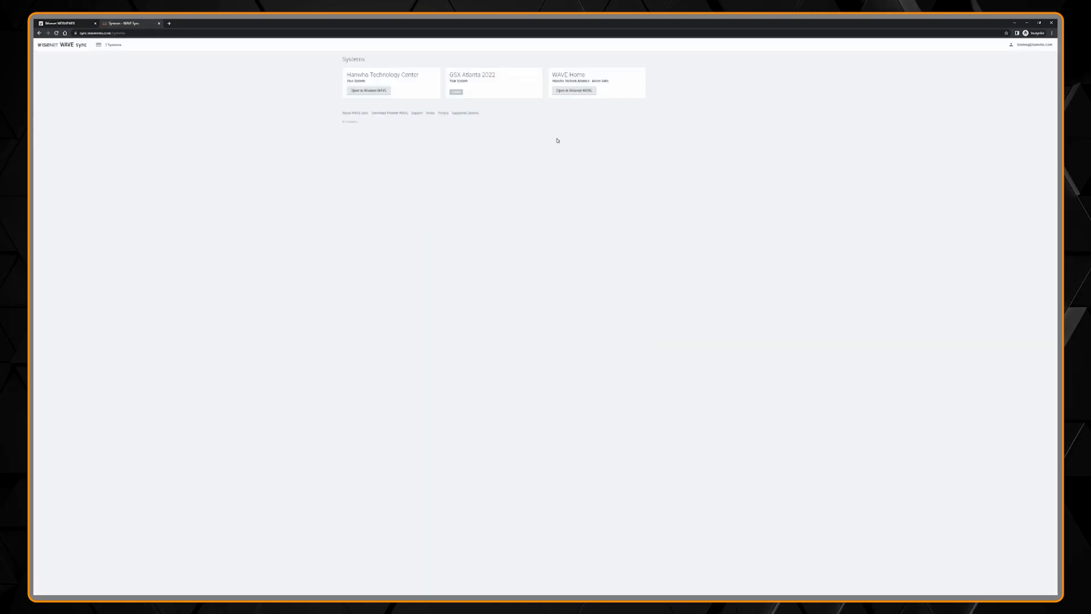
Step: Accept the pending WAVE-Home transfer so the new account becomes owner
click(569, 75)
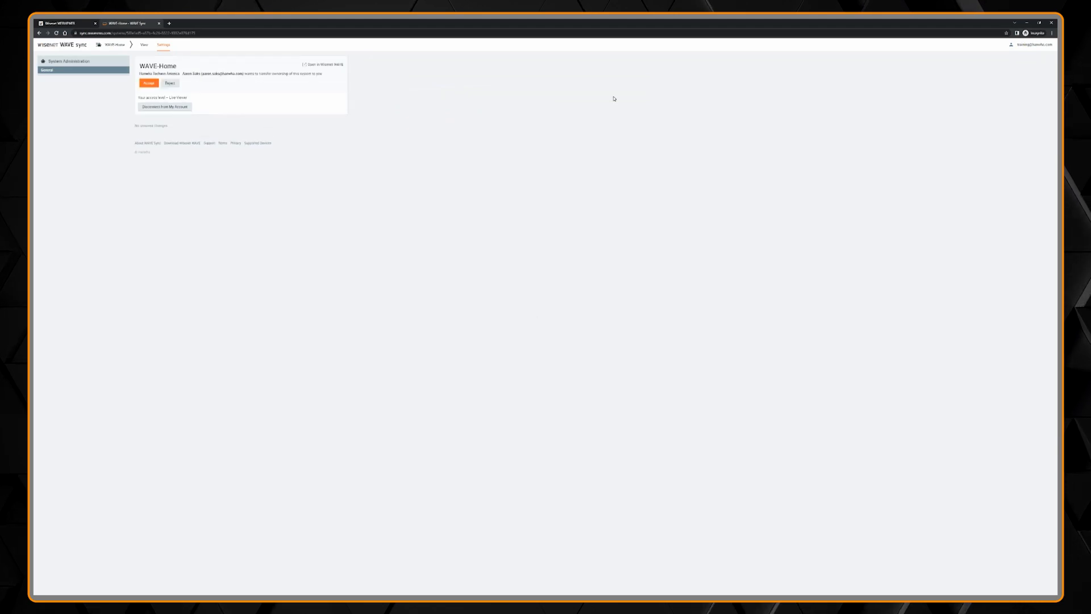
mouse_move(208, 82)
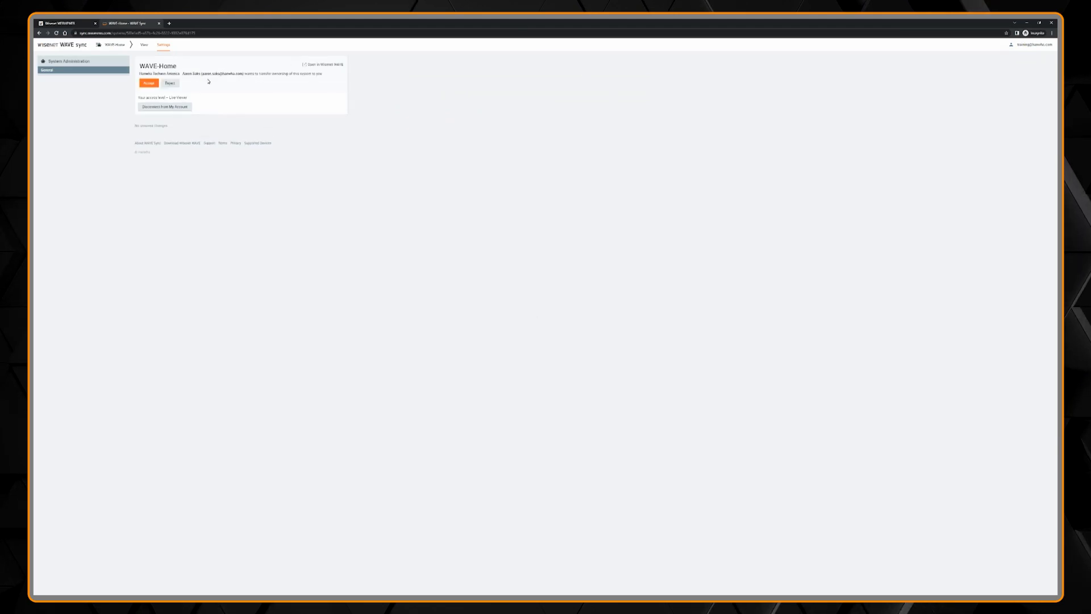
click(148, 83)
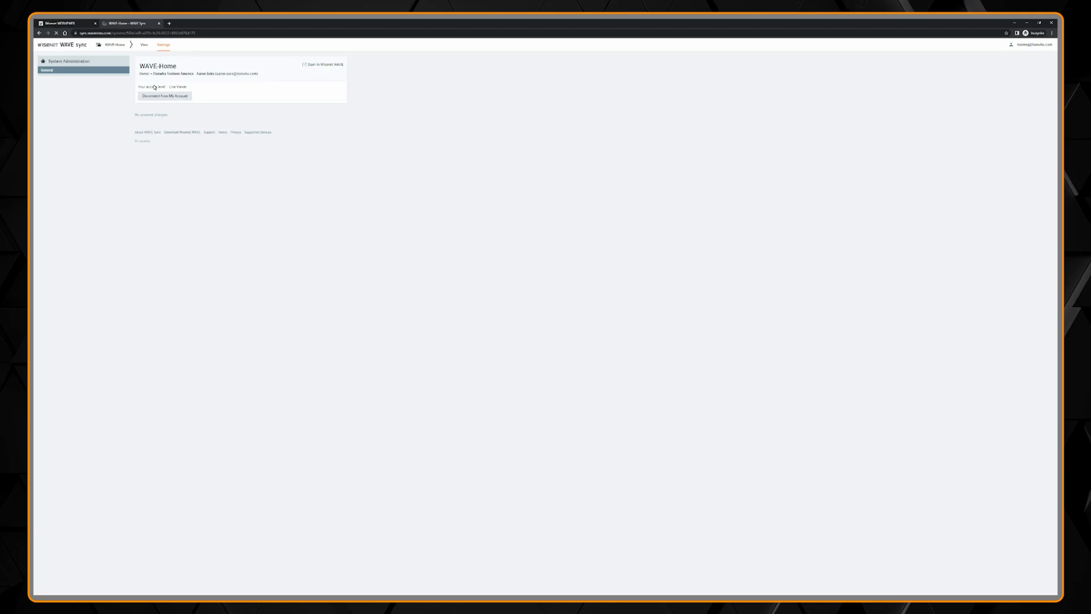